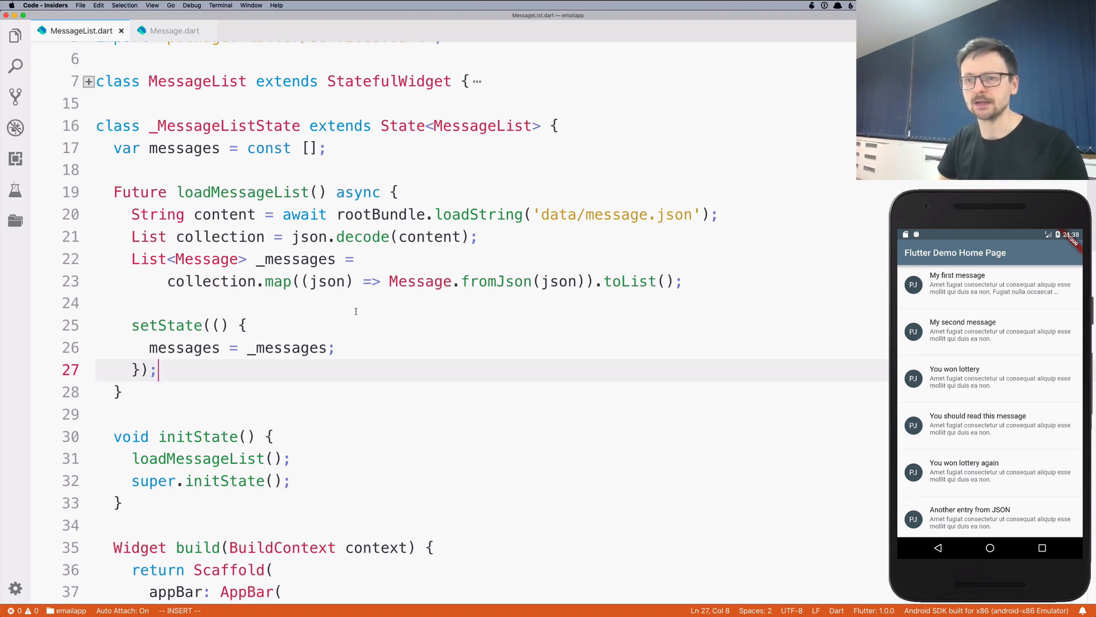
Switch from MessageList.dart to the Message.dart file showing the Message class and fromJson.
left_click(174, 31)
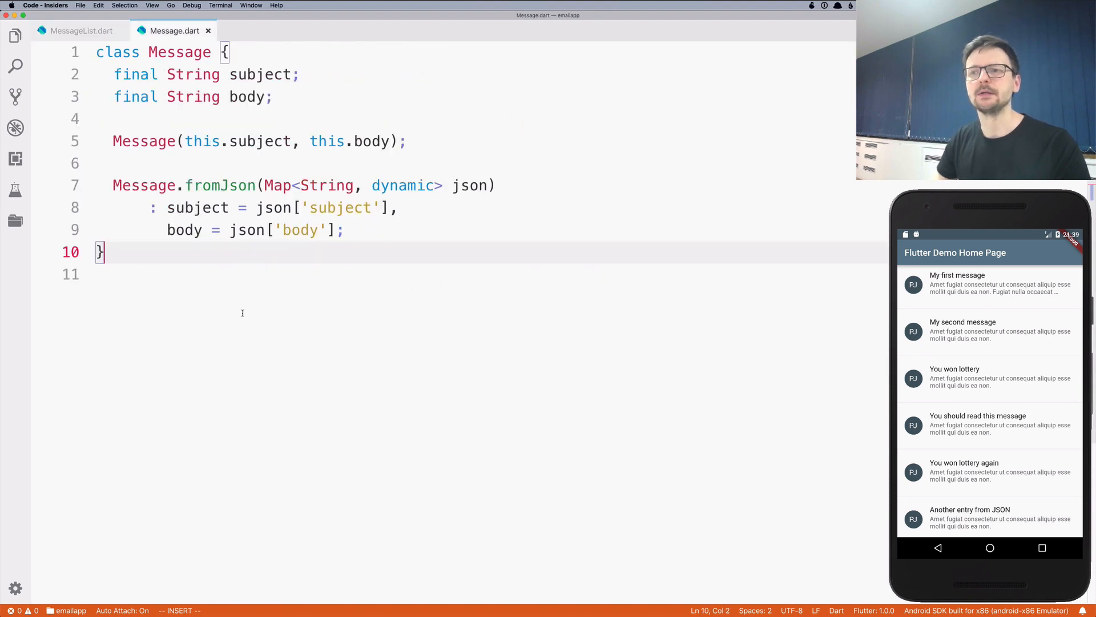
mouse_move(220, 185)
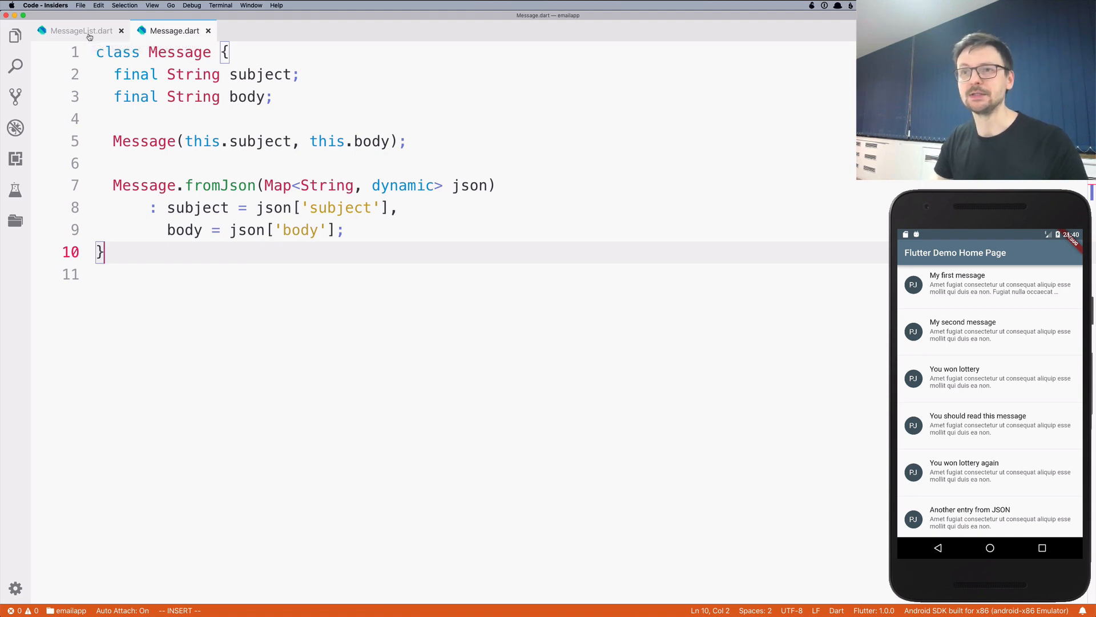
Bring up pubspec.yaml via Quick Open and expand its dependency sections.
key("Escape")
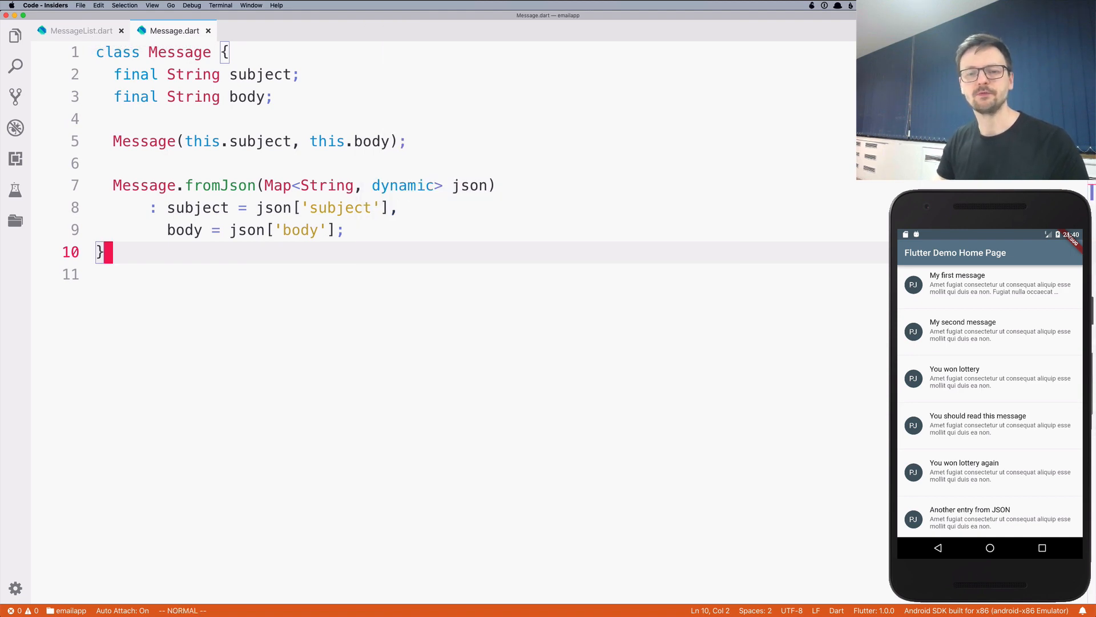
type("pub")
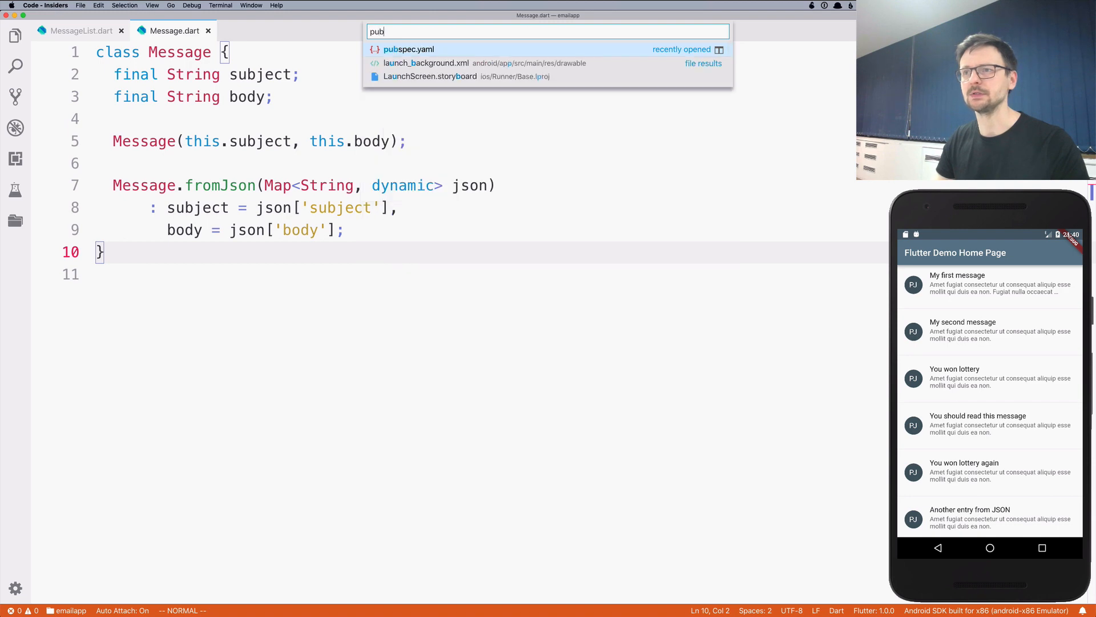
left_click(409, 49)
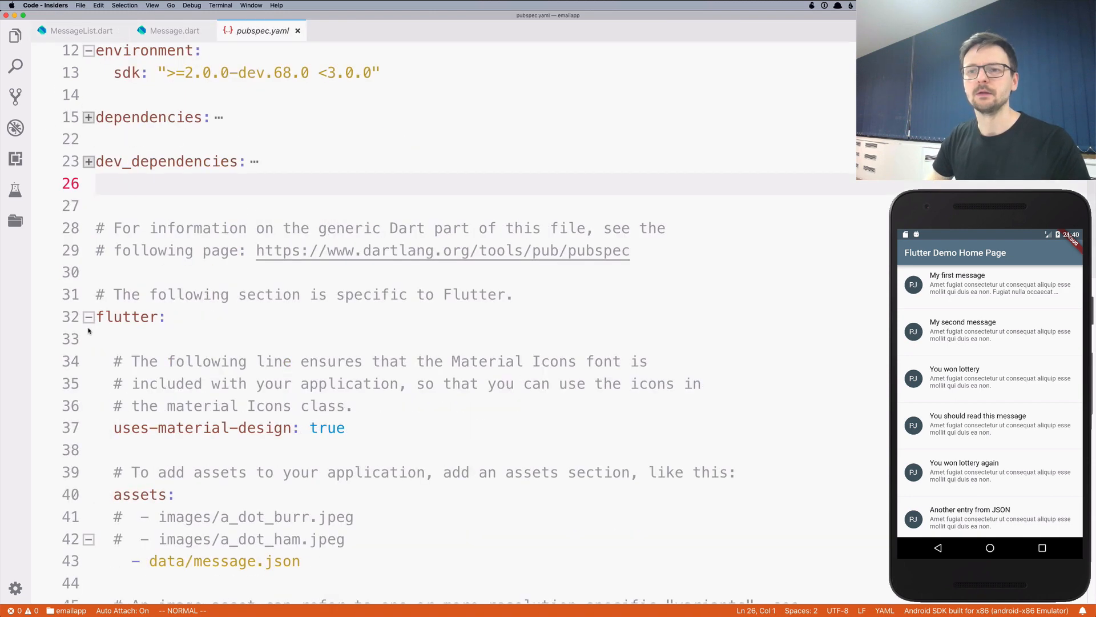
left_click(88, 316)
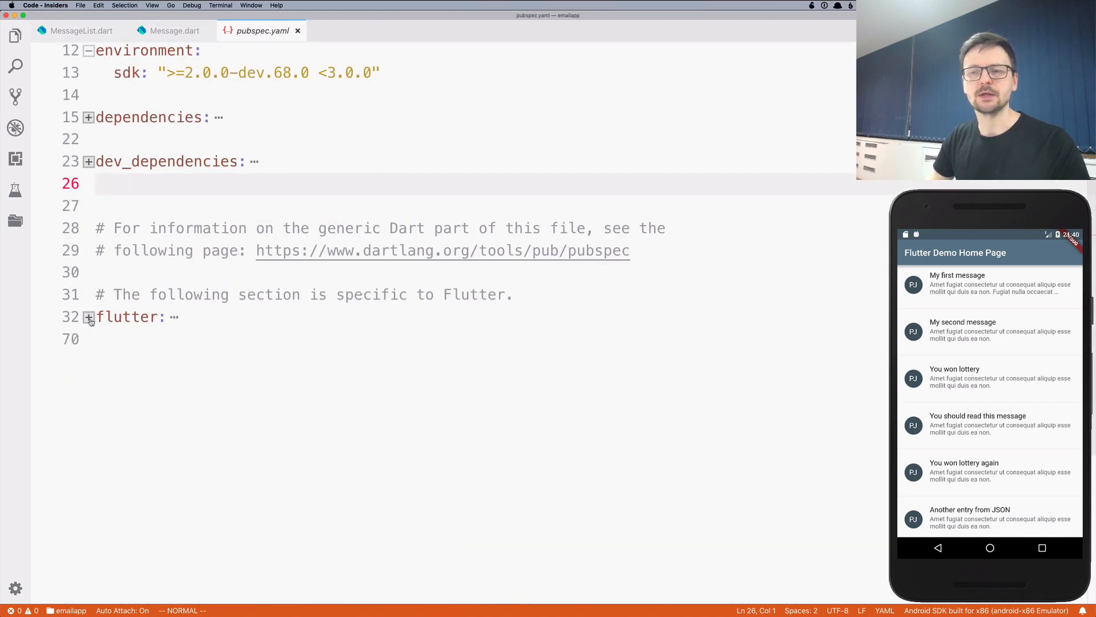
left_click(89, 116)
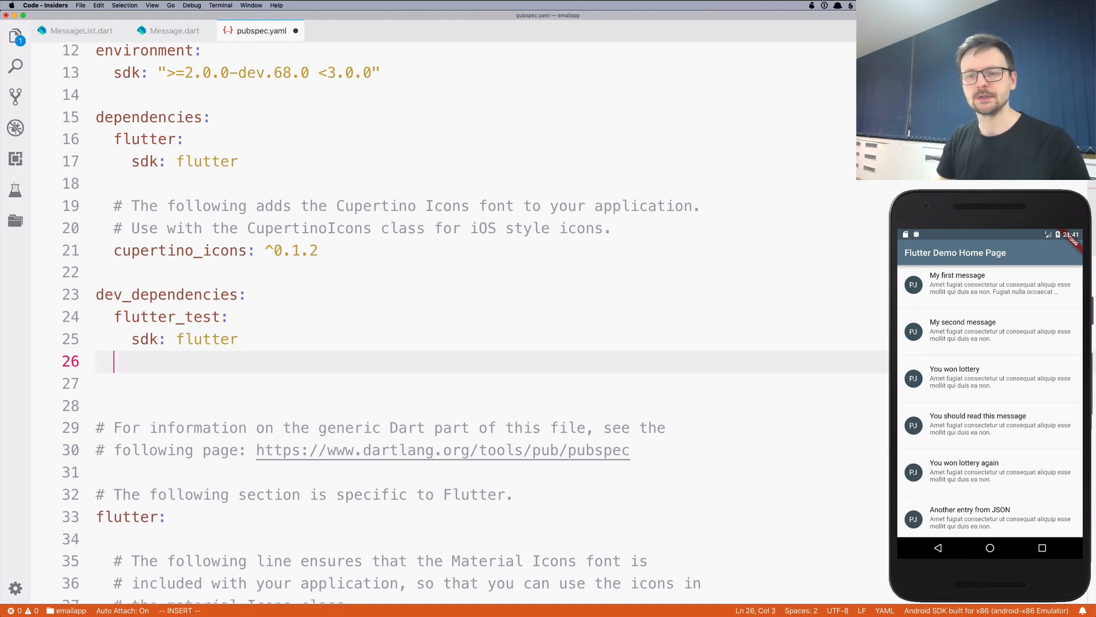
List build_runner and json_serializable under dev_dependencies.
type("buil")
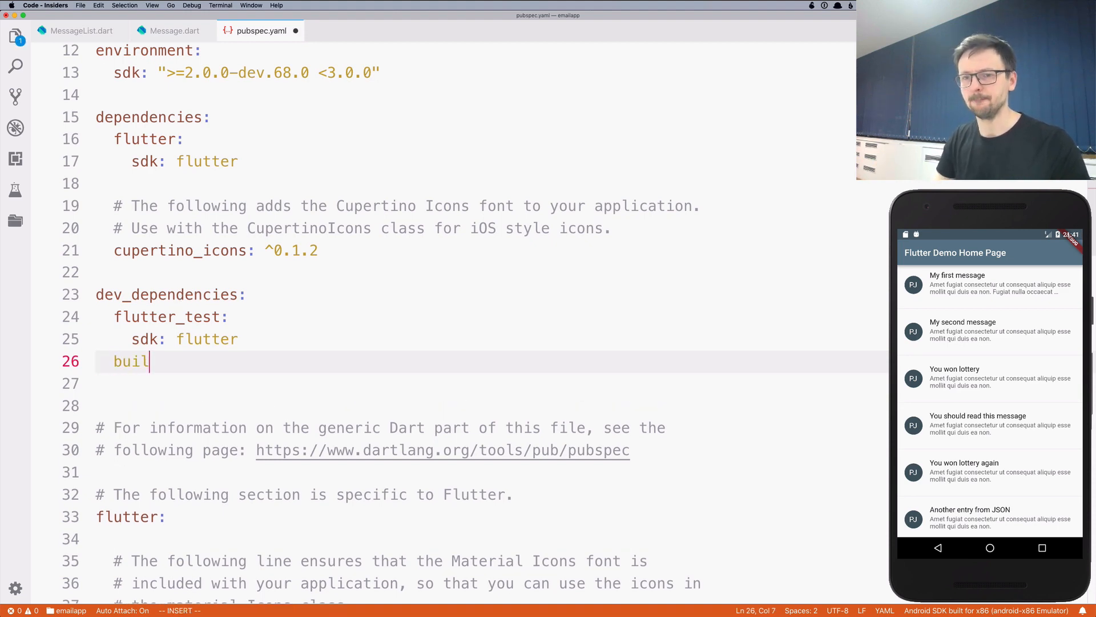
type("d_runner:")
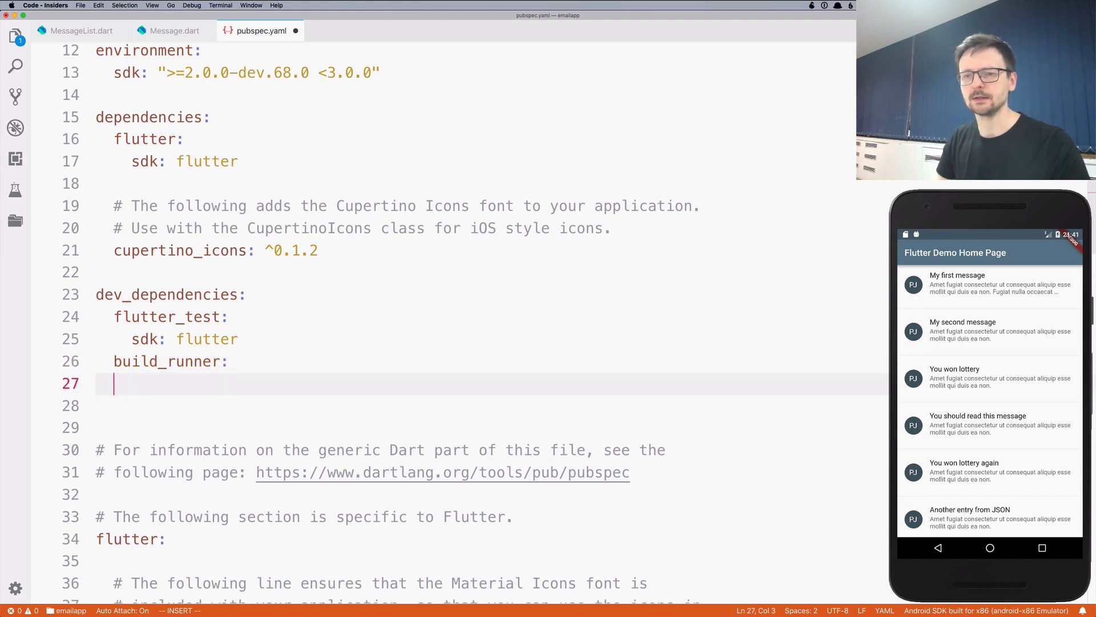
type("json_ser")
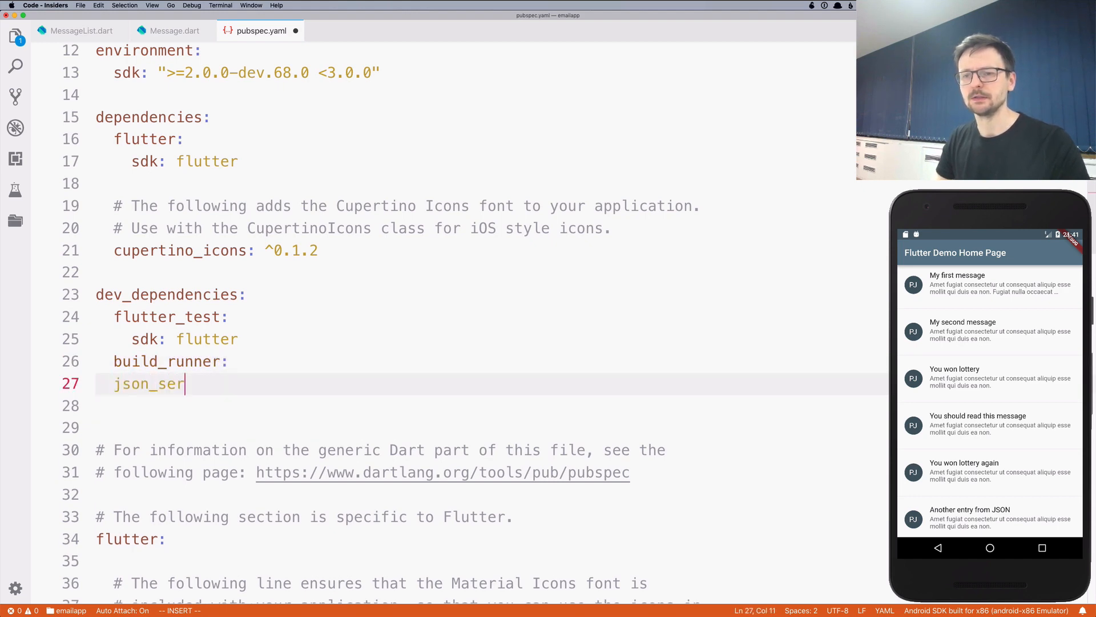
type("ializable:")
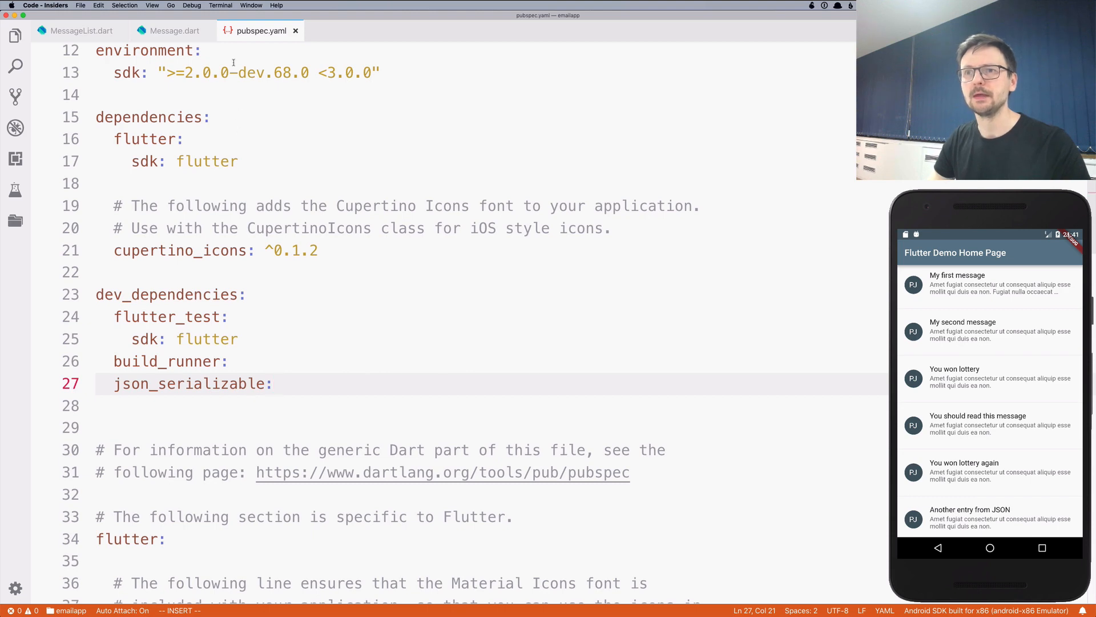
left_click(173, 30)
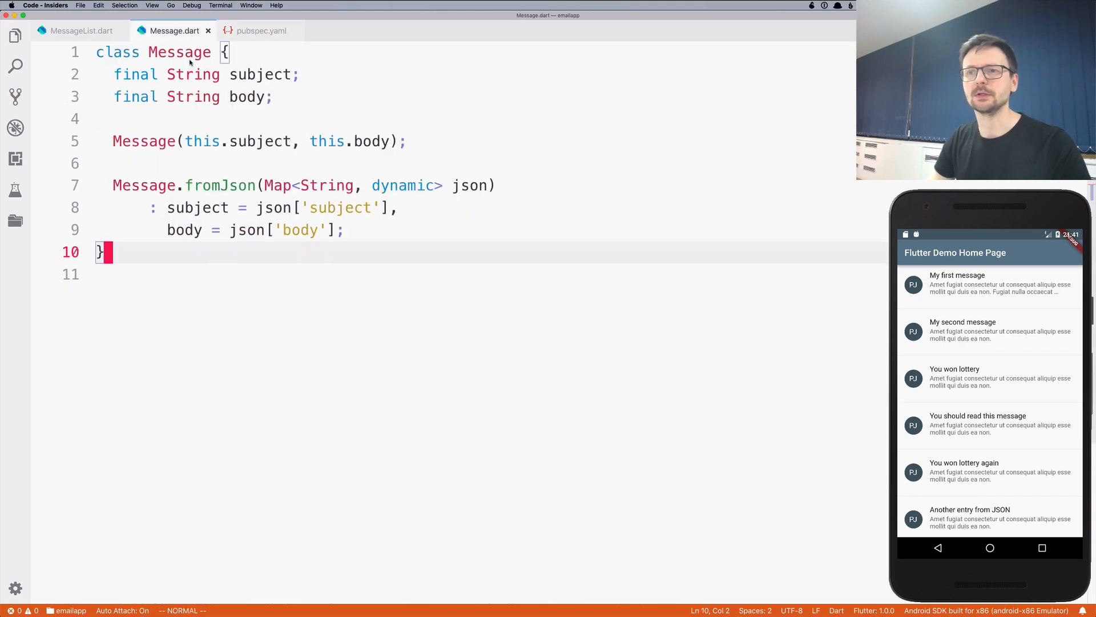
key("Enter")
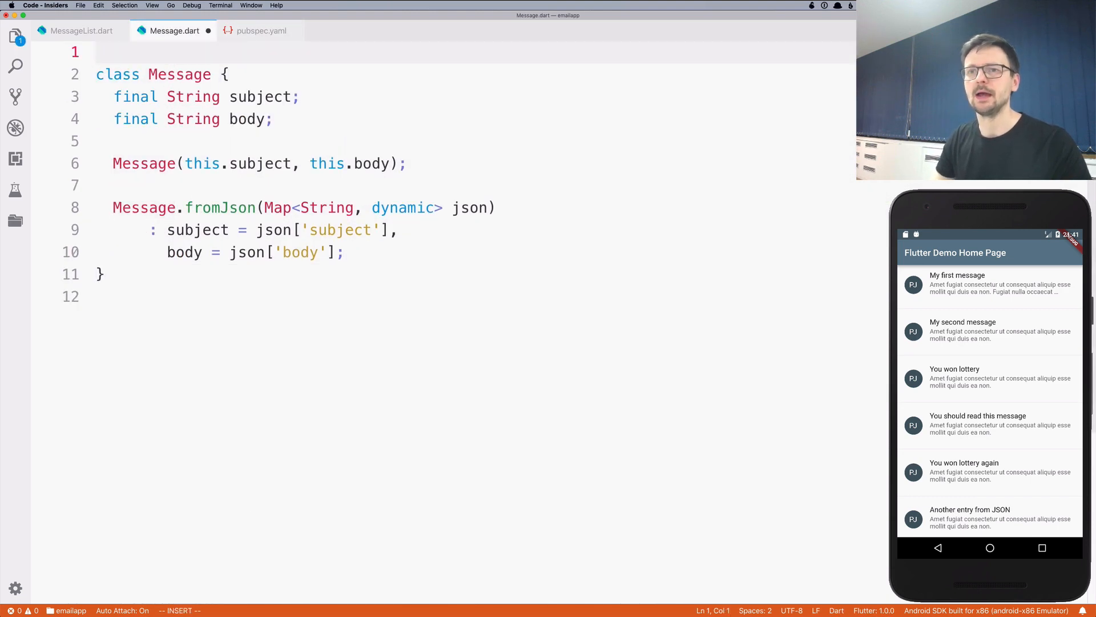
type("@json")
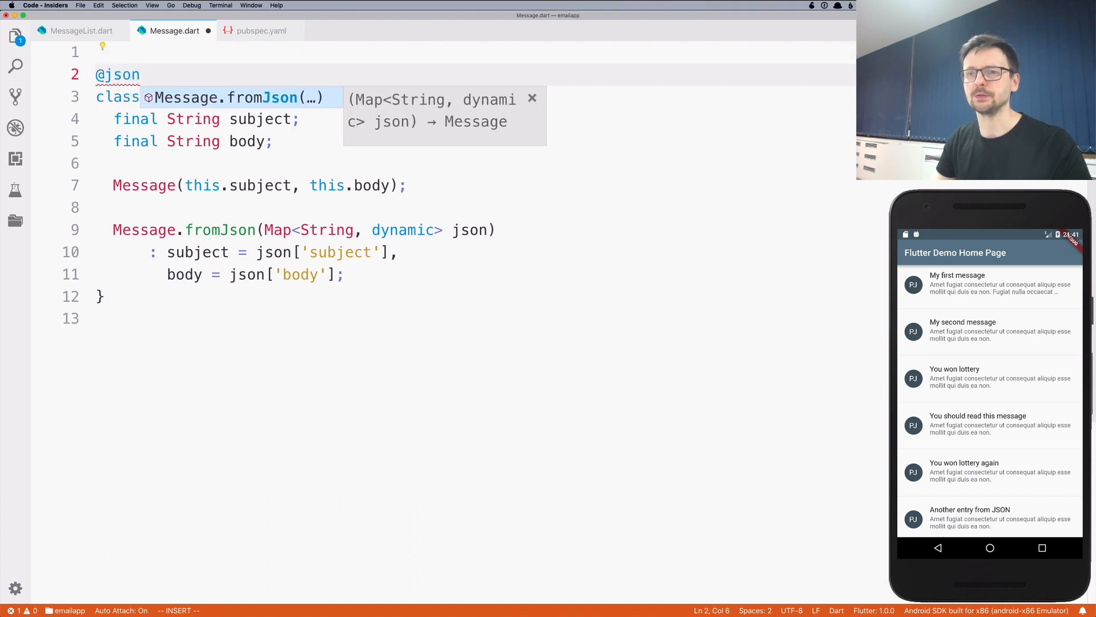
type("Serializable(")
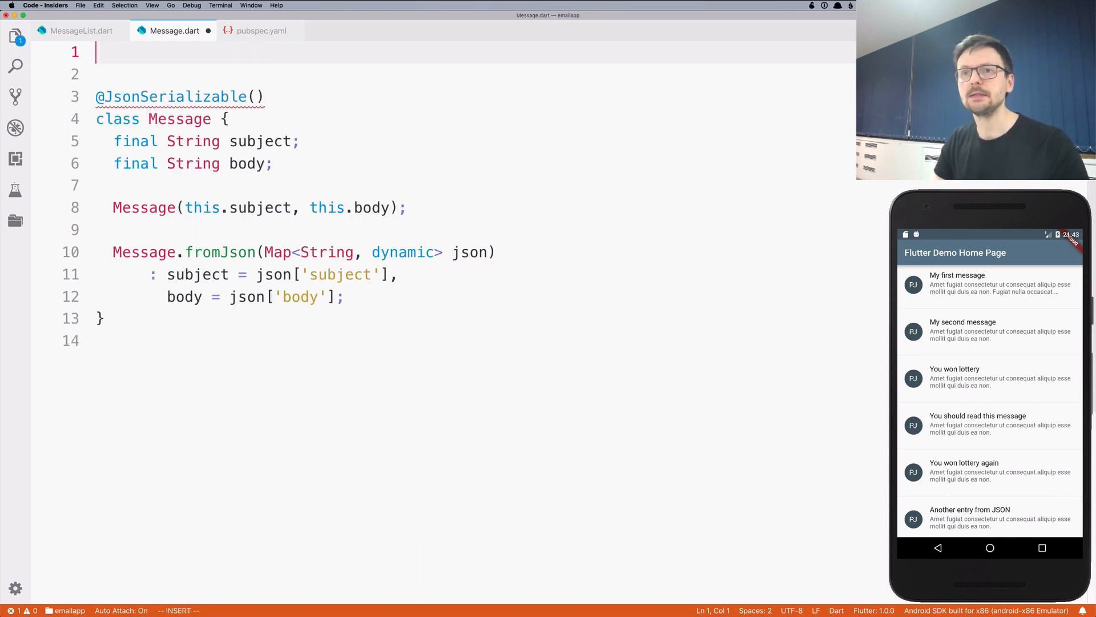
Import 'package:json_annotation/json_annotation.dart' at the top of Message.dart.
type("import")
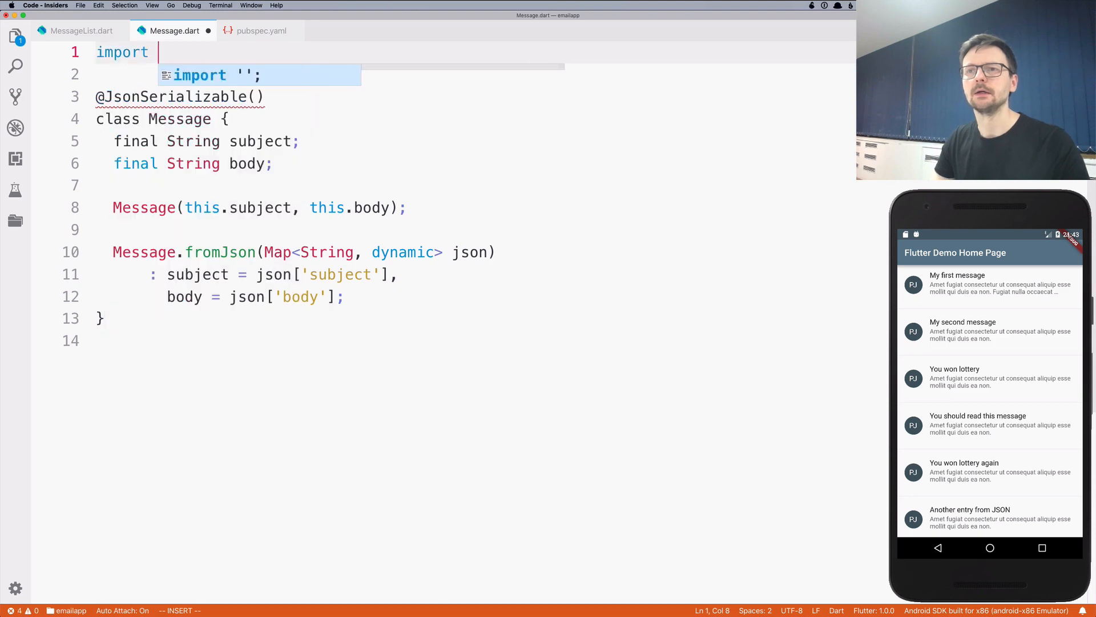
type("'package:json_annotation/json_annotation.dart")
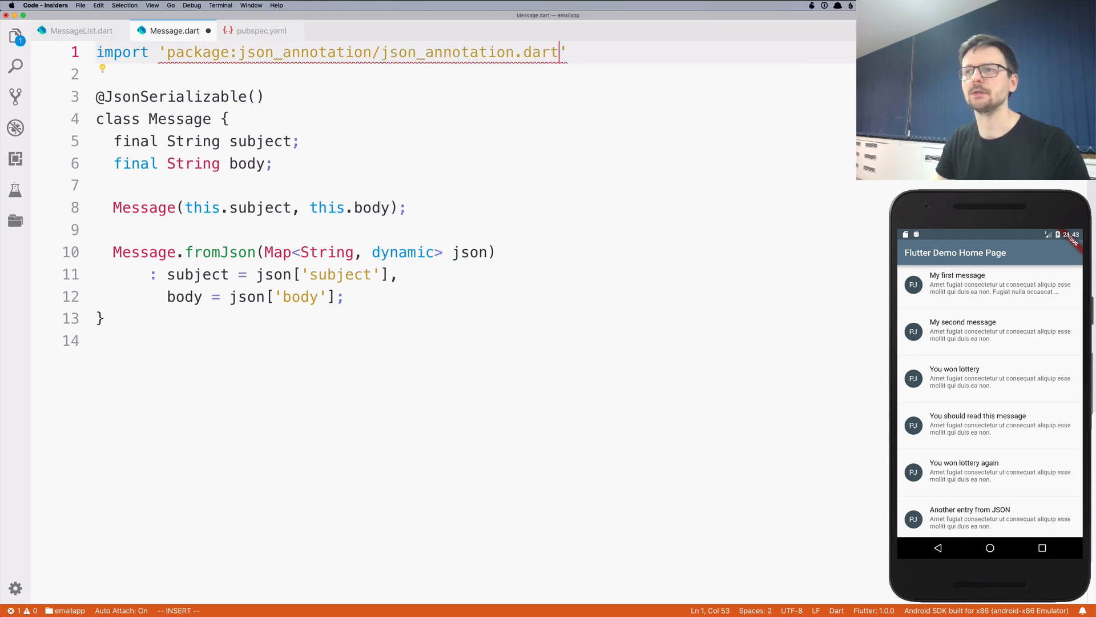
type(";")
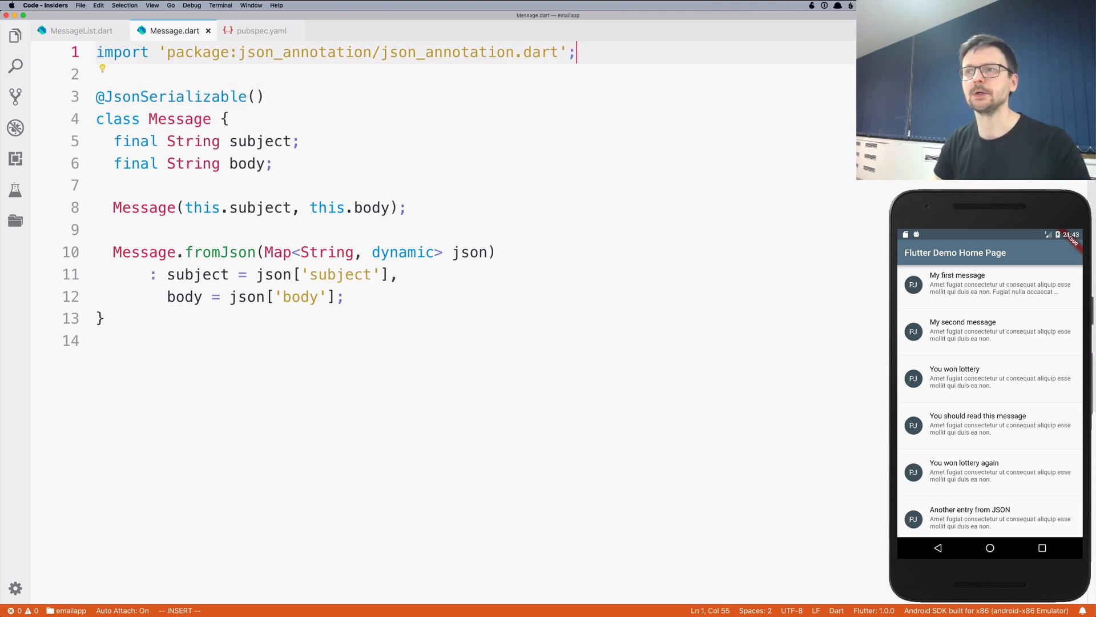
Declare part 'Message.g.dart' in Message.dart.
type("part")
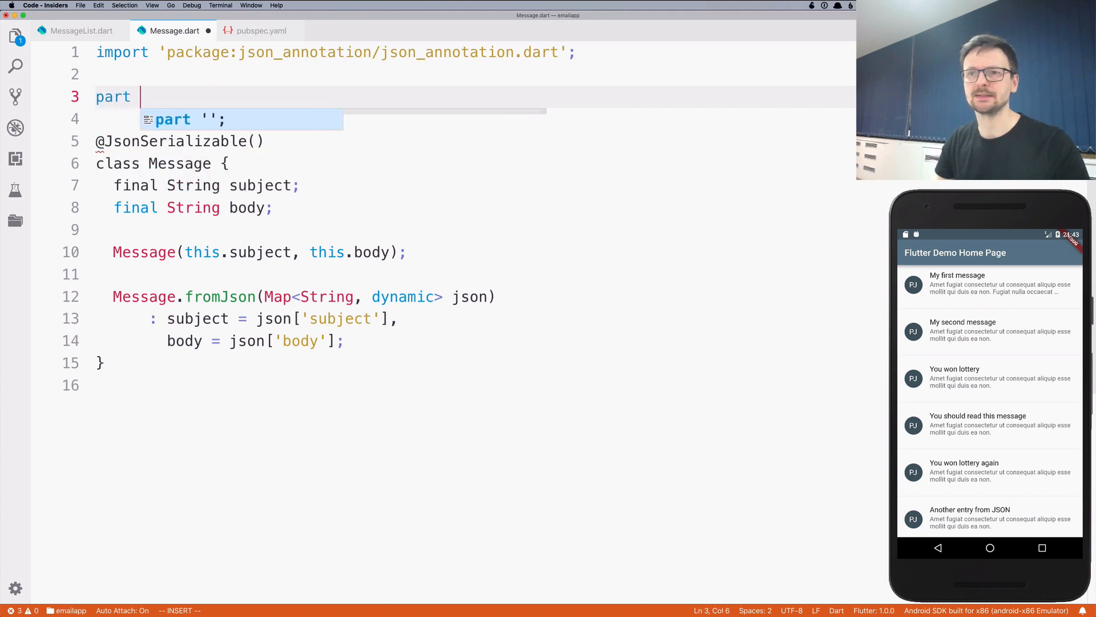
type("''")
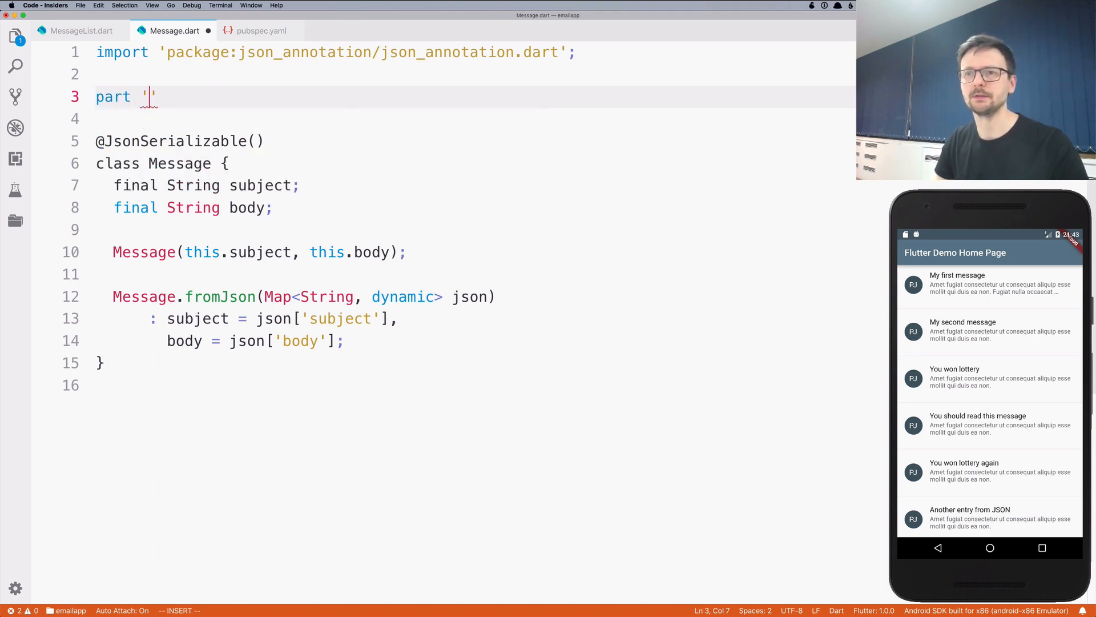
type("Message.")
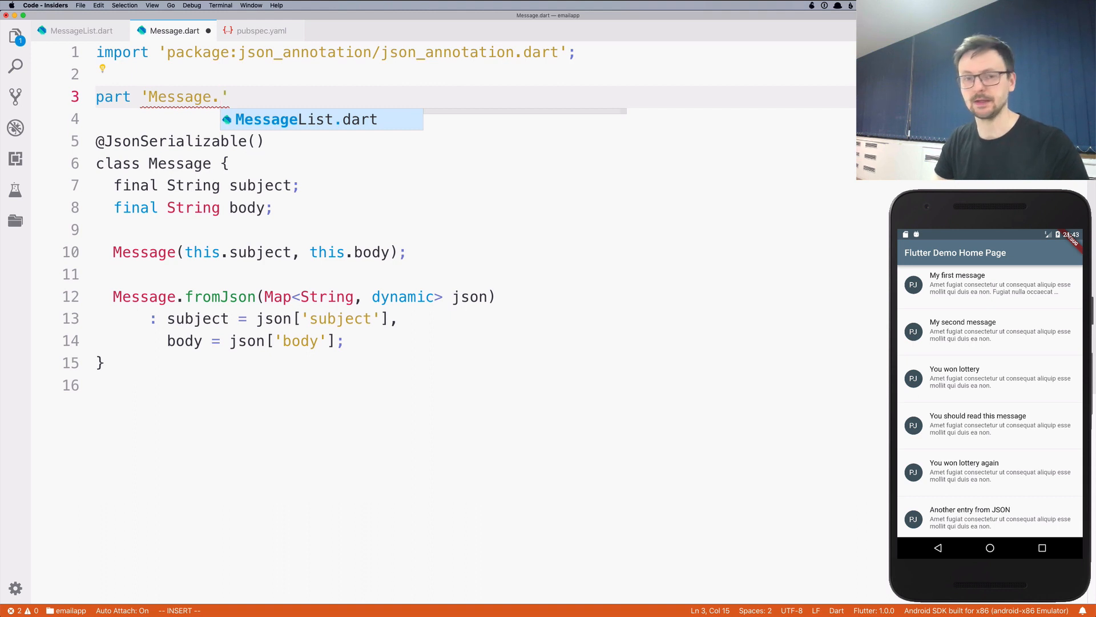
type("g.")
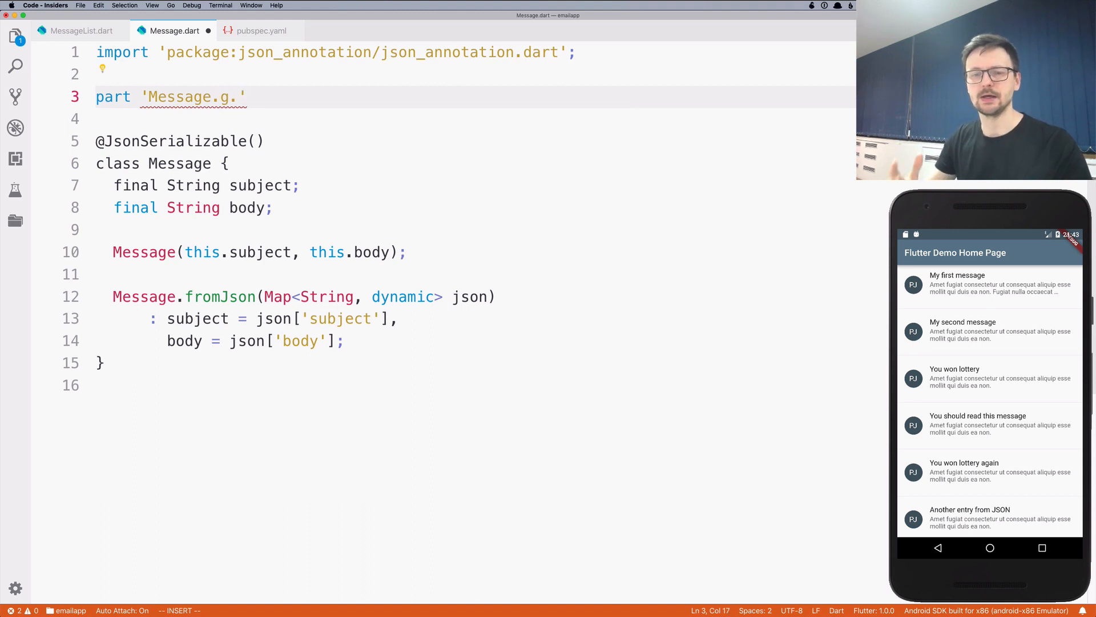
type("dart")
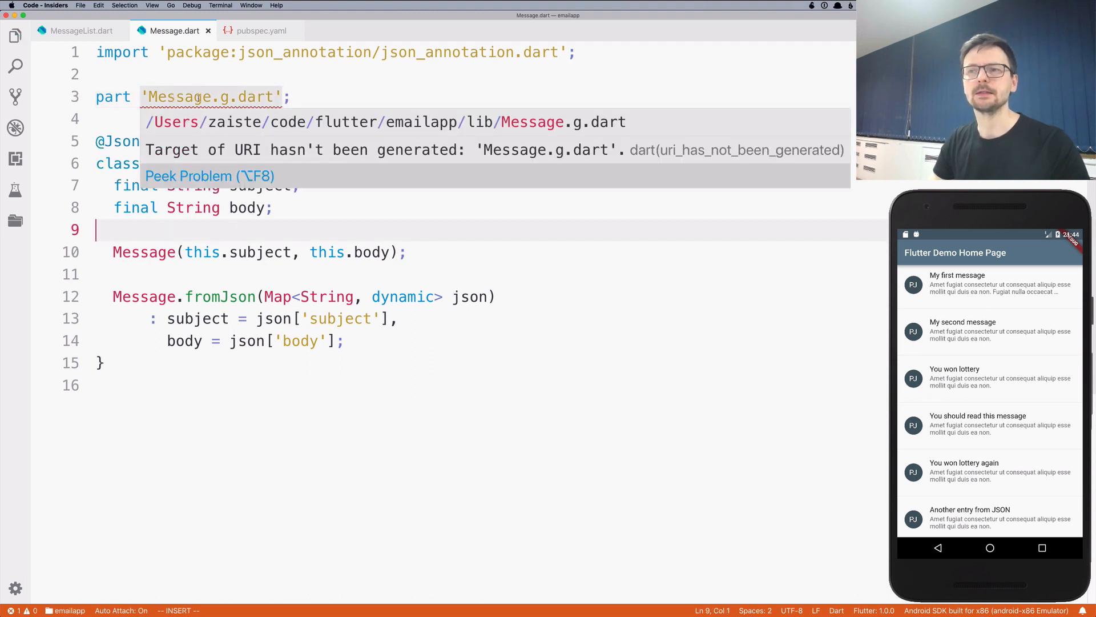
mouse_move(301, 117)
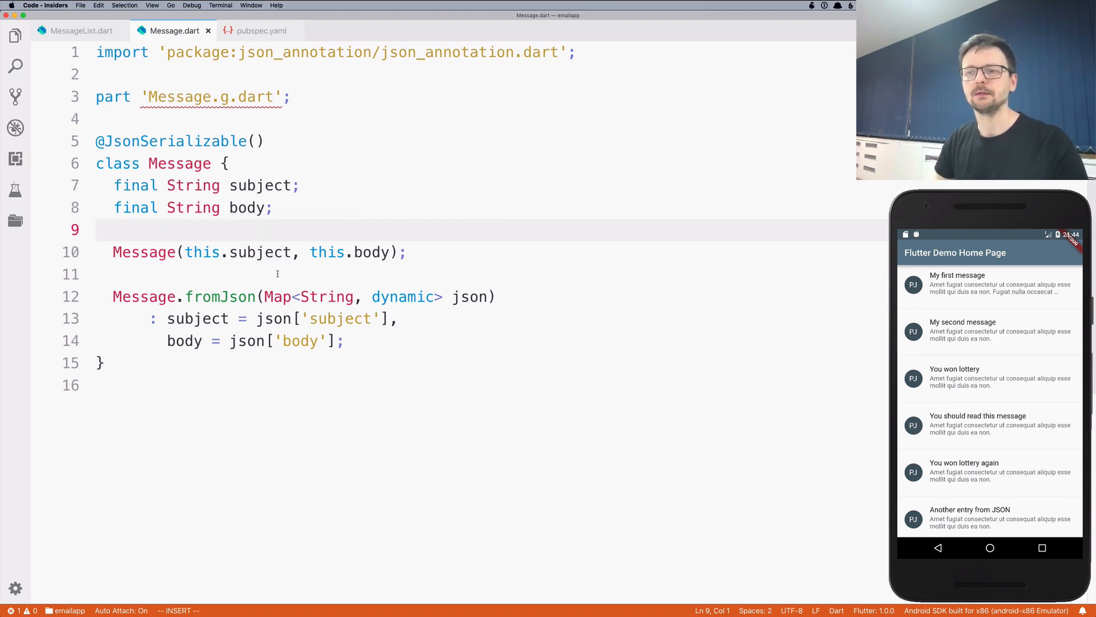
mouse_move(277, 297)
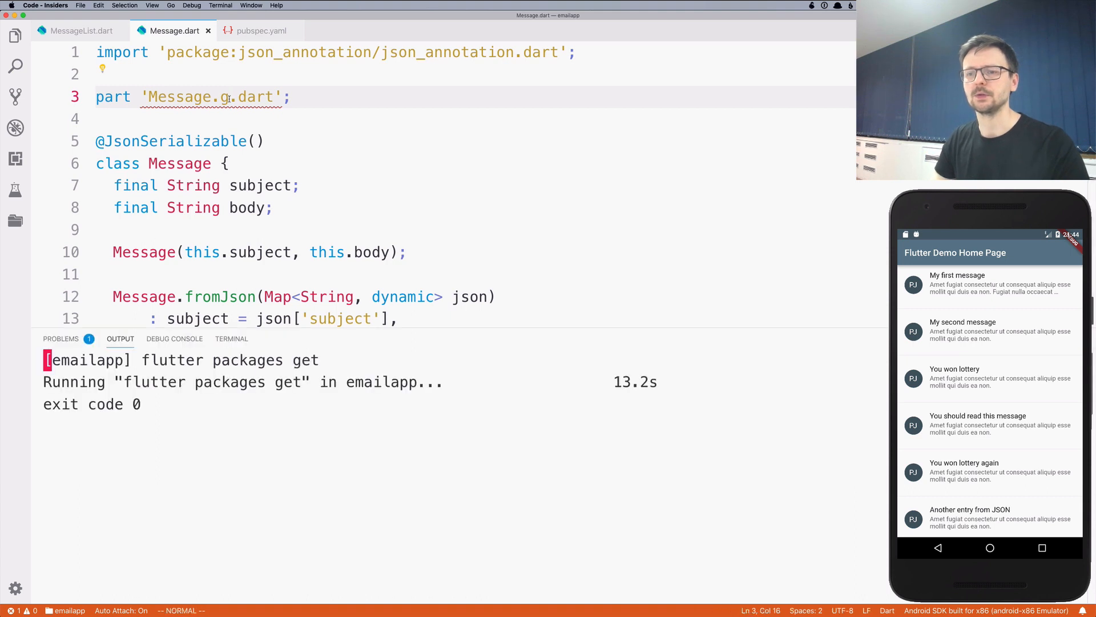
Run flutter packages pub run build_runner build in the terminal to generate Message.g.dart.
left_click(232, 338)
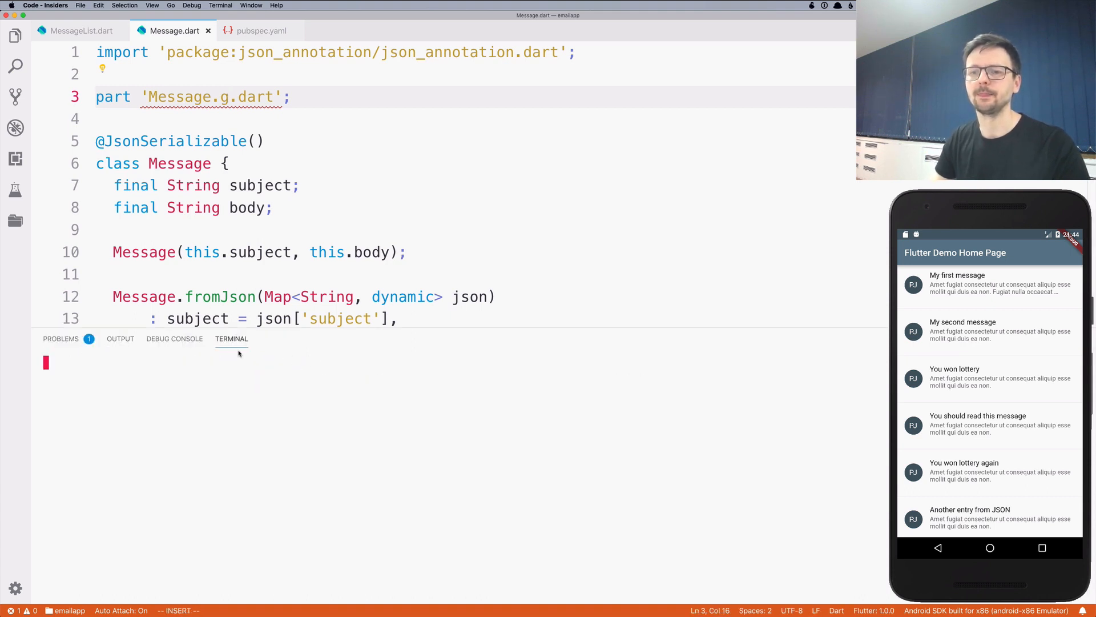
type("flutter packages")
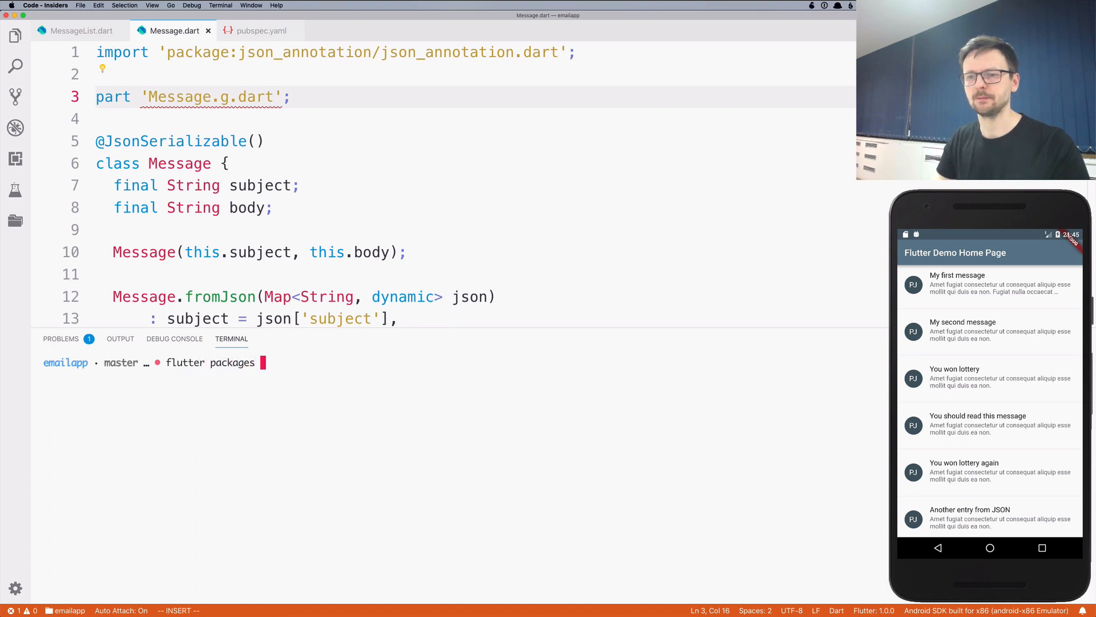
type("pub run build")
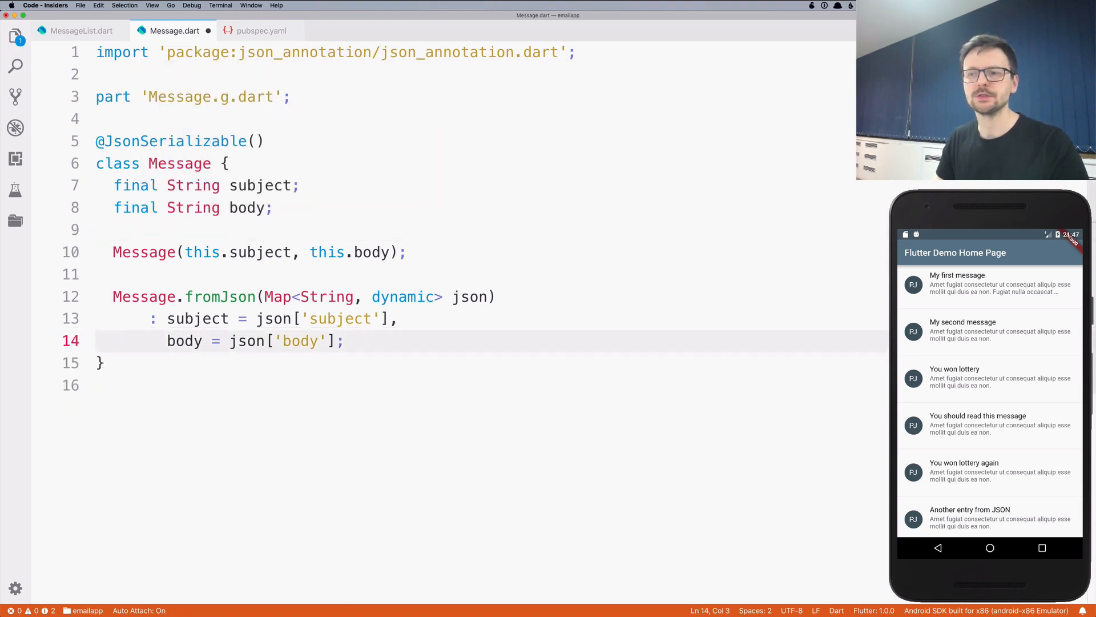
Replace the fromJson initializer list with => _$MessageFromJson(json);.
left_click(148, 297)
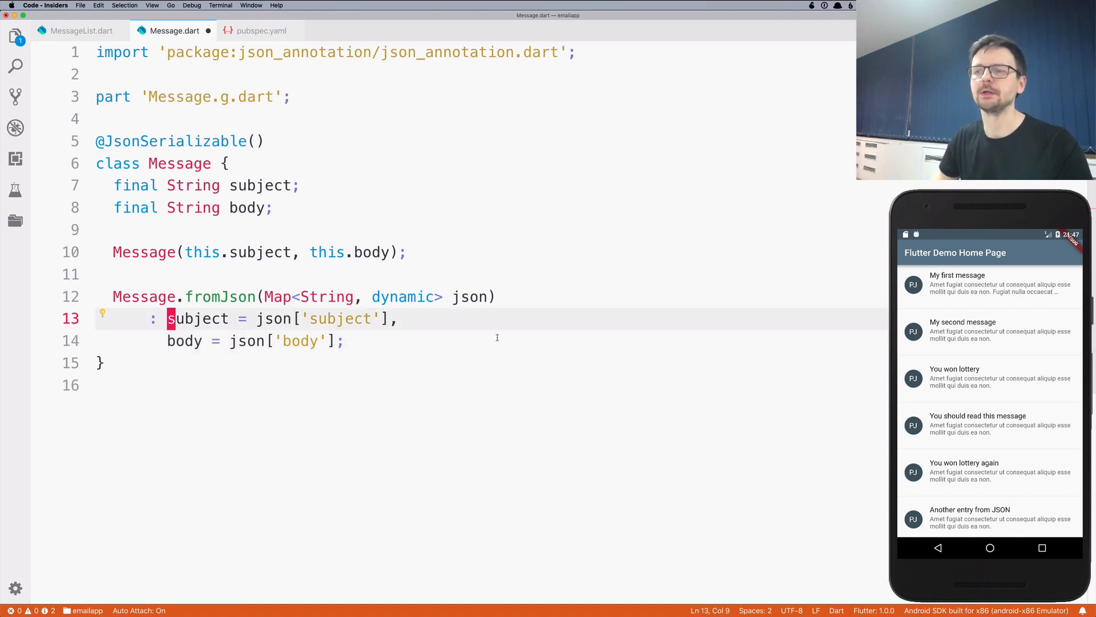
double_click(465, 297)
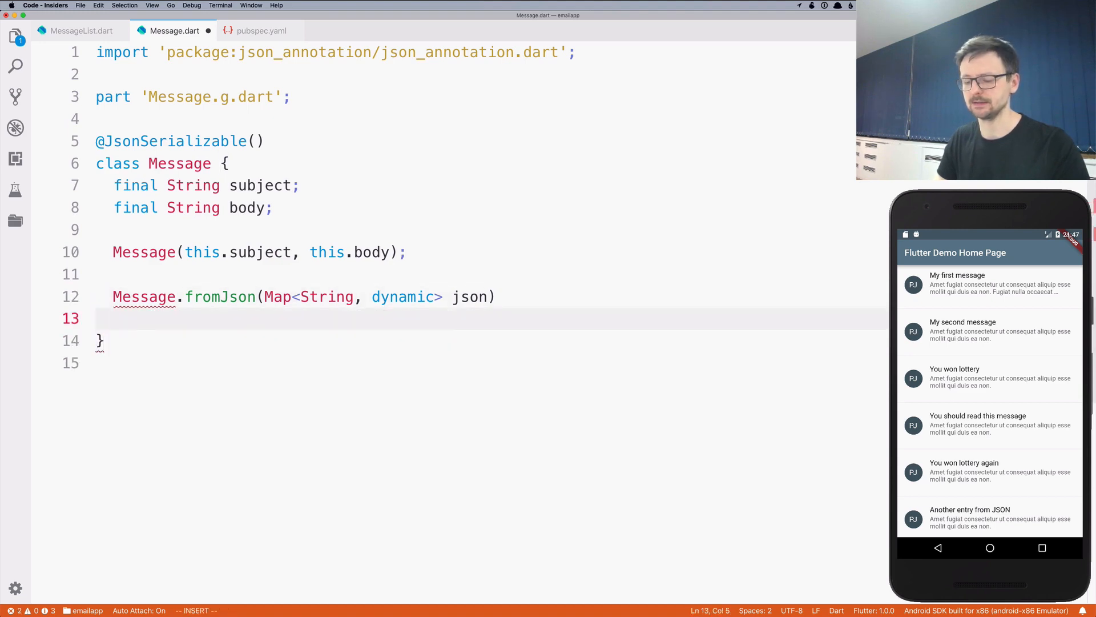
type("$M")
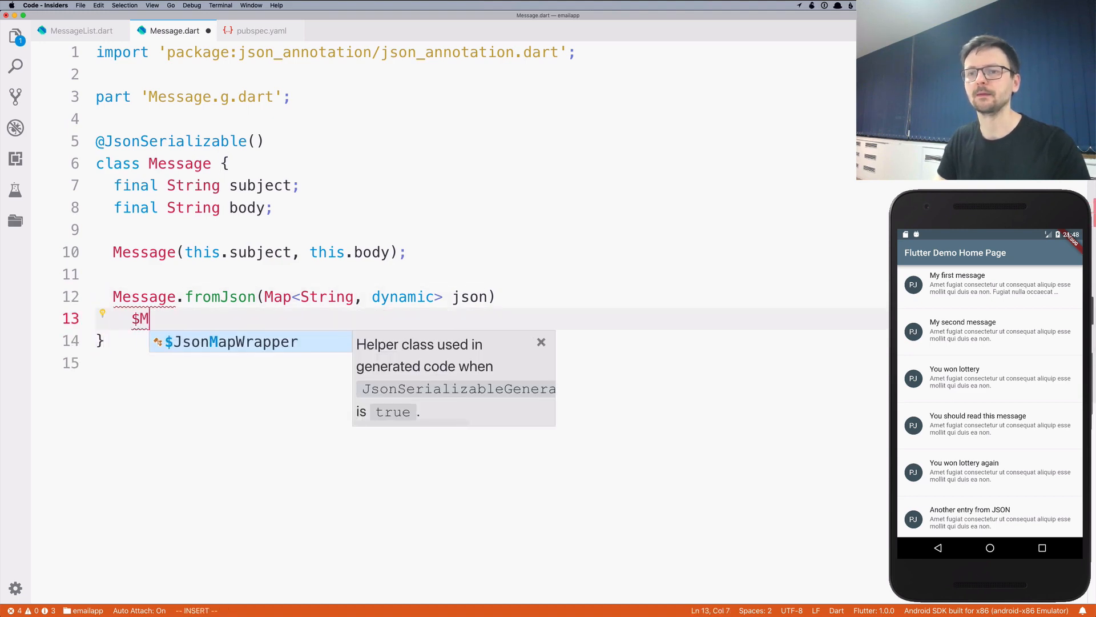
type("essage")
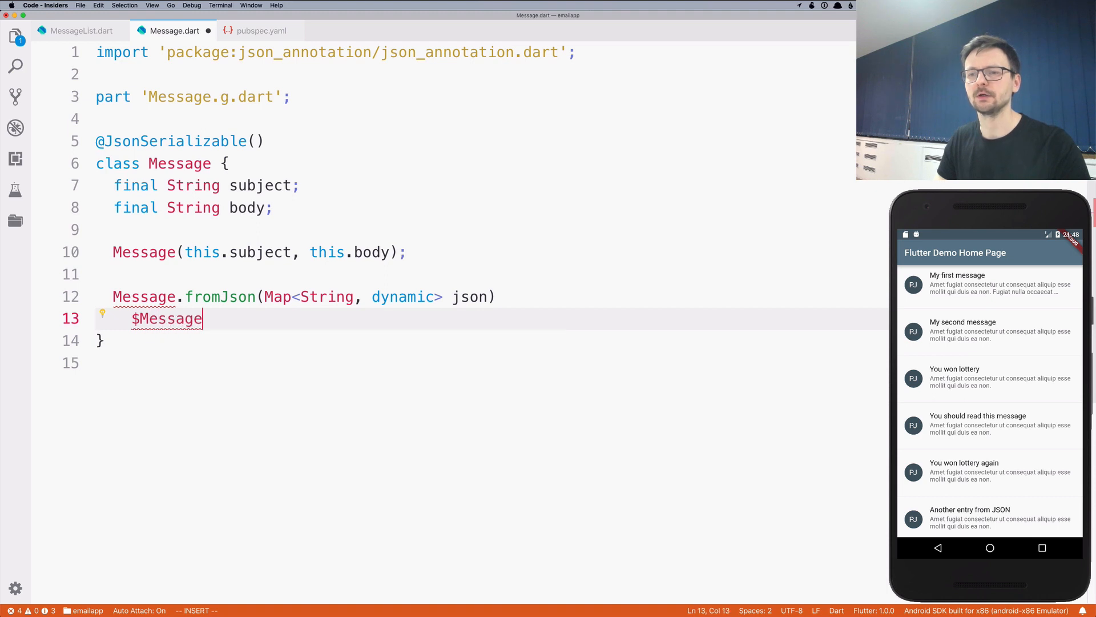
type("FromJson(json")
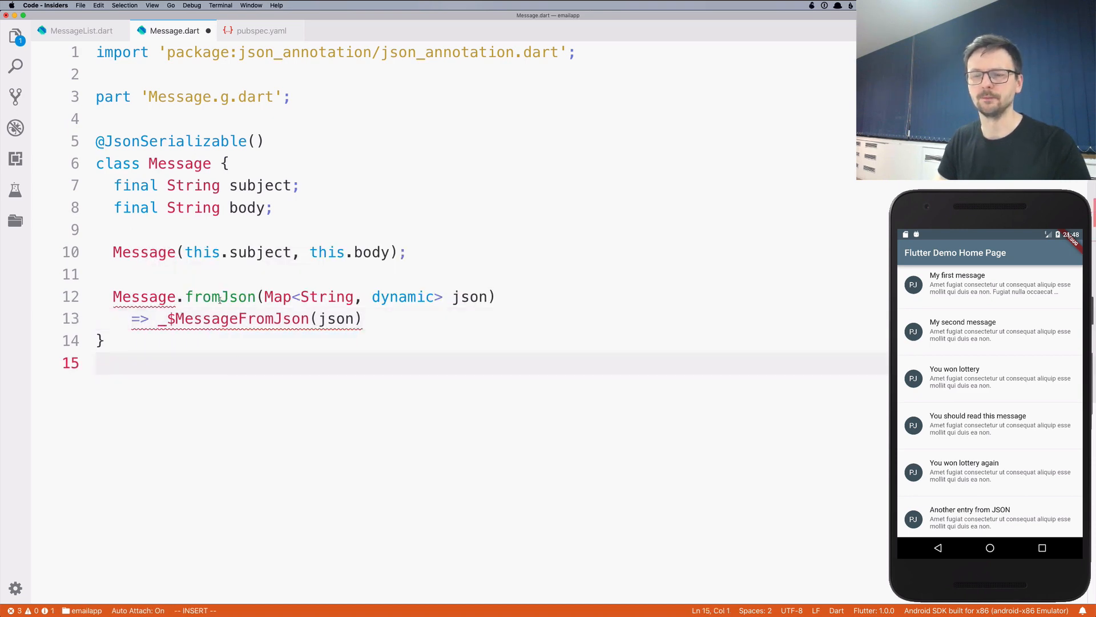
mouse_move(220, 297)
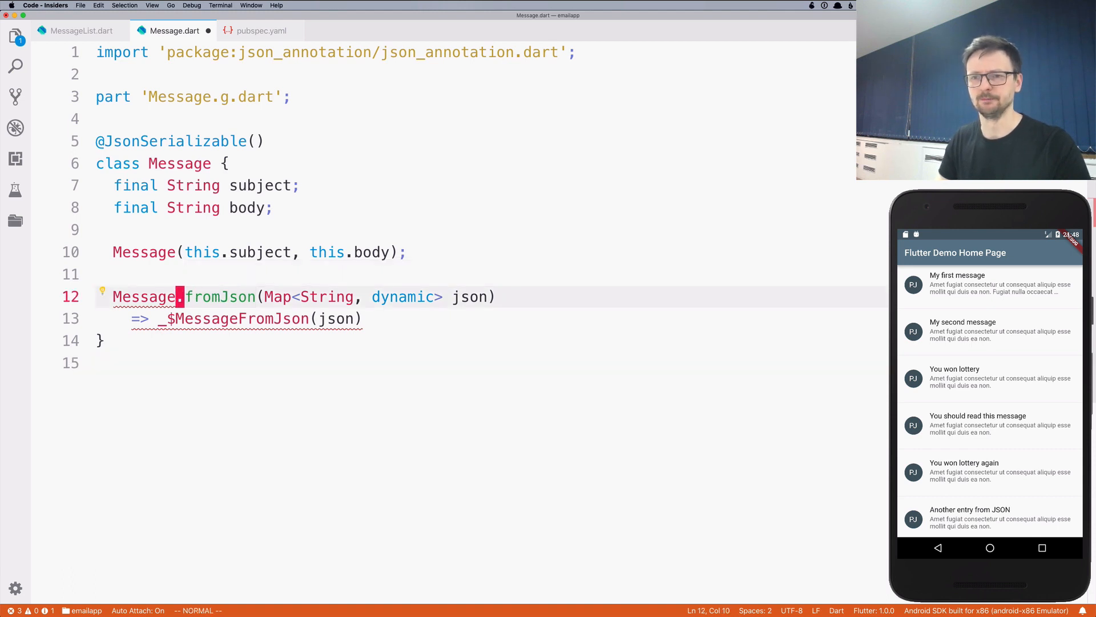
Prefix Message.fromJson with factory, save, and bring the emulator app forward.
type("factory")
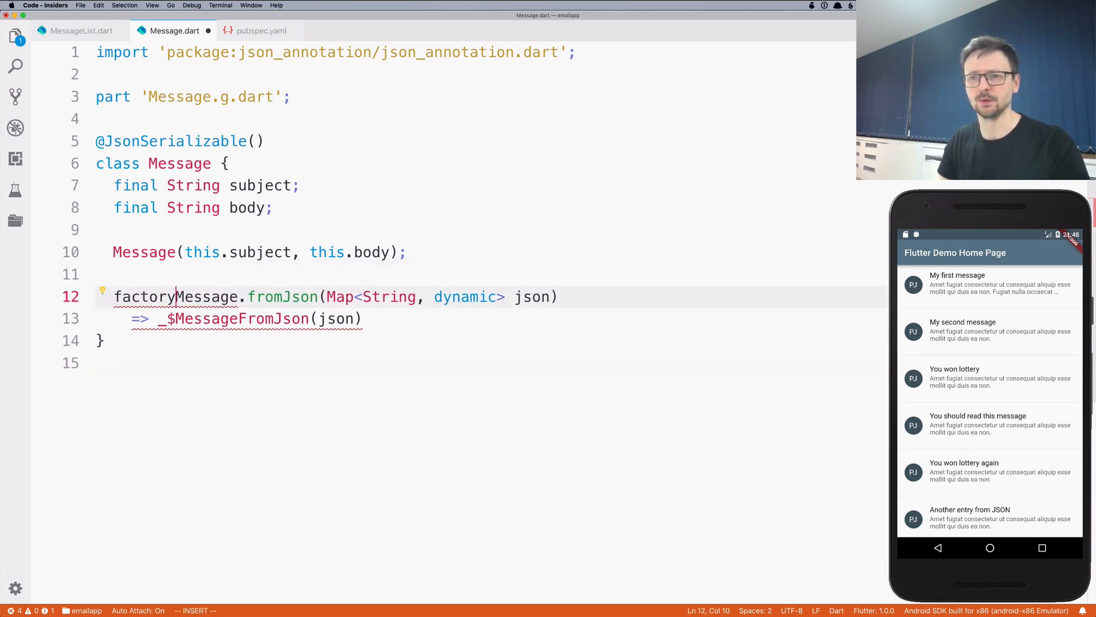
type("\" \"")
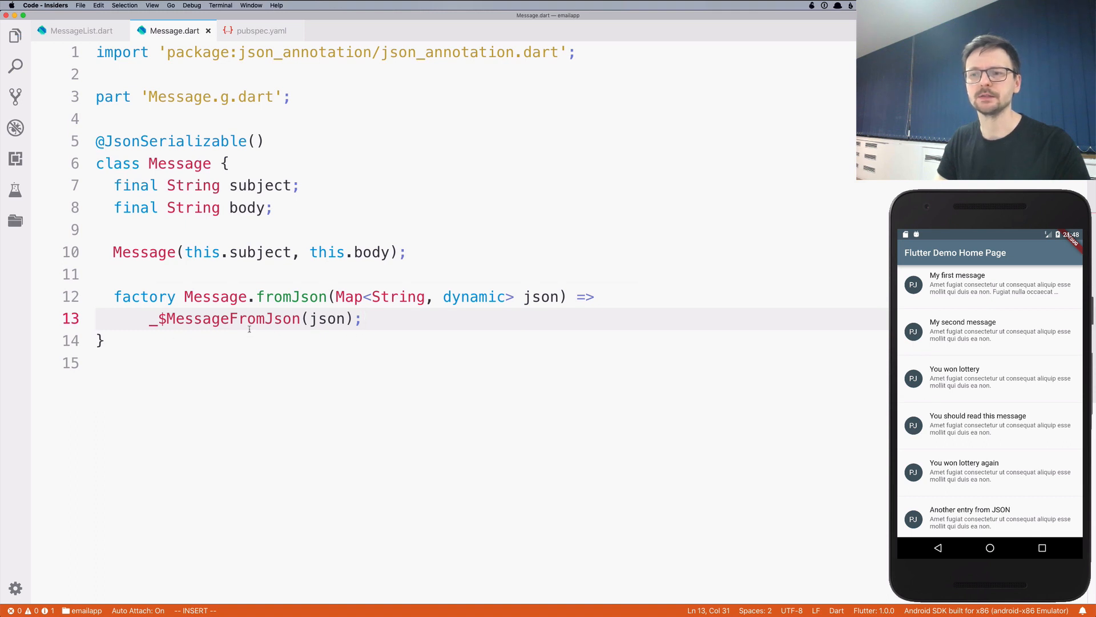
left_click(310, 357)
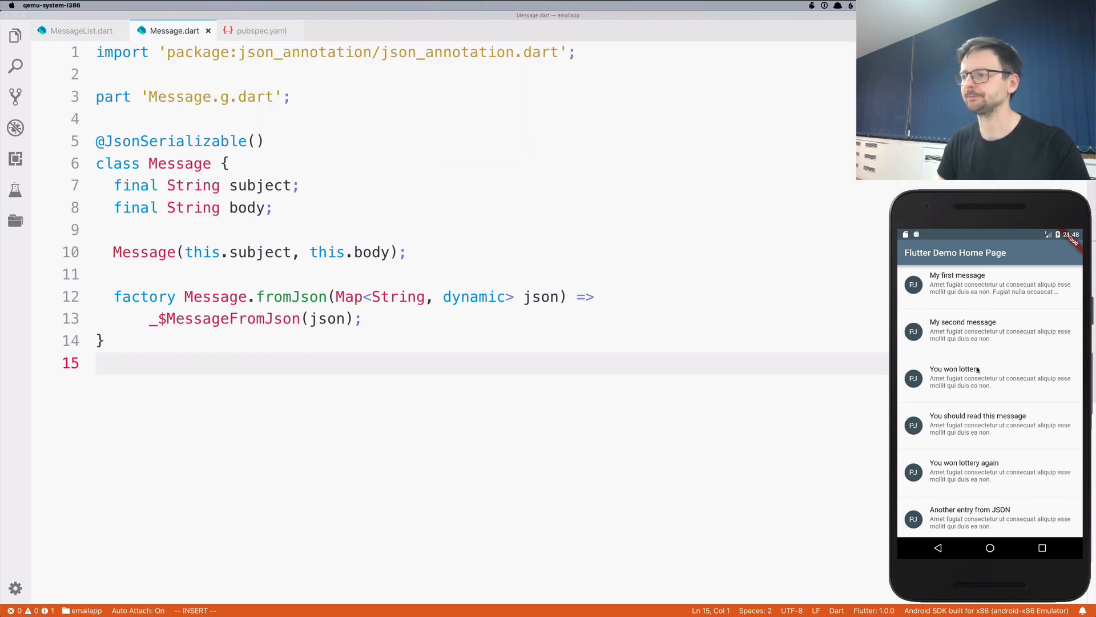
In message.json set the last entry's subject to 'Is Automatic Serialization Working?' and return to Message.dart.
type("mess")
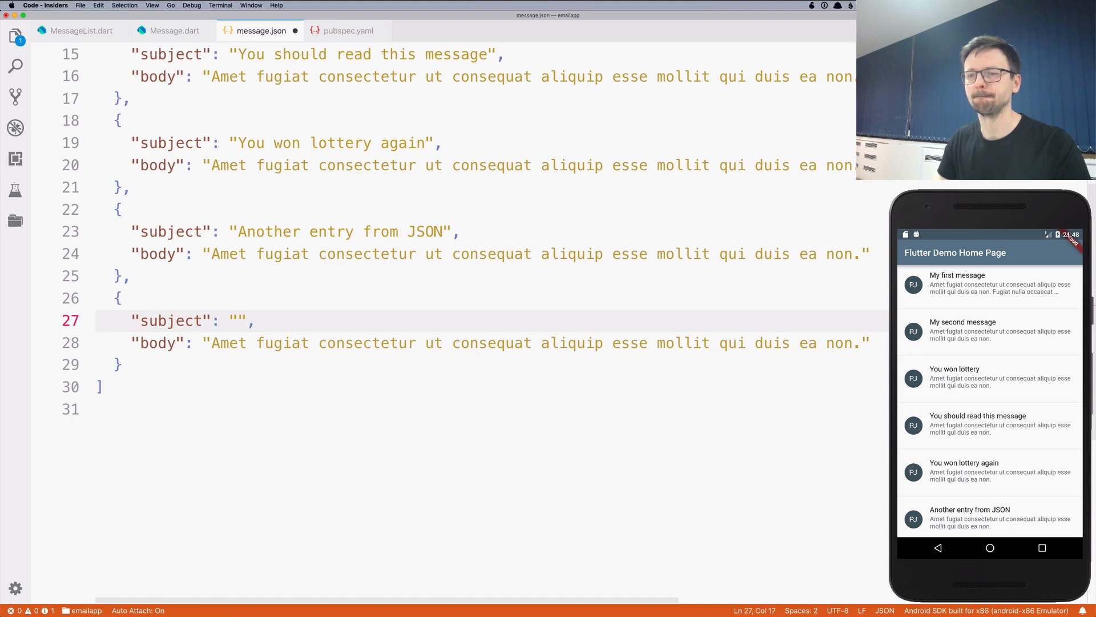
type("Is Autom")
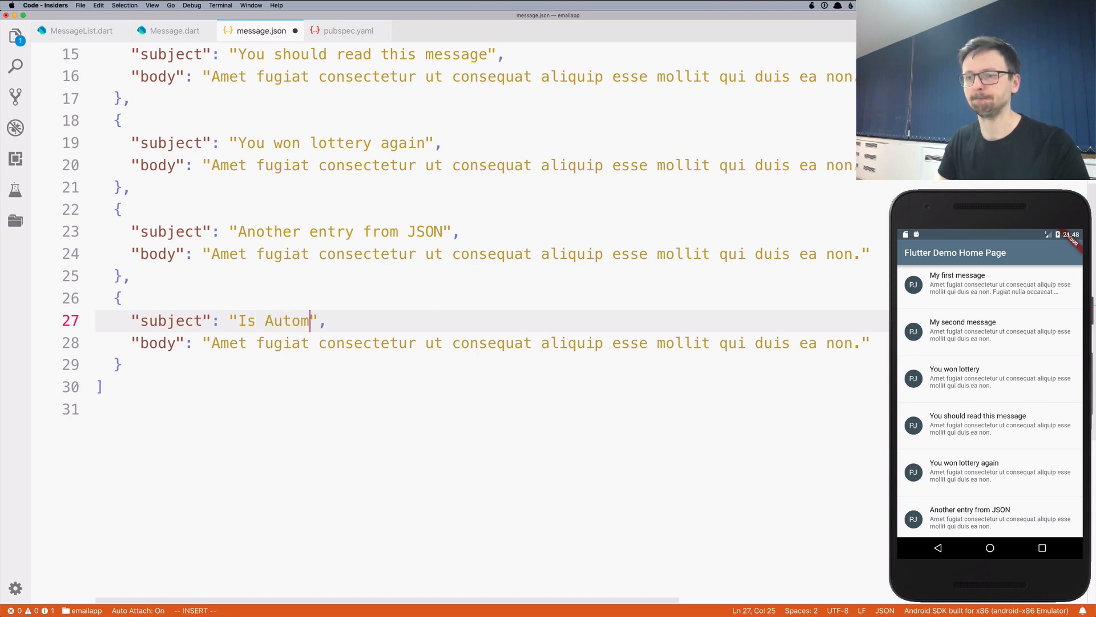
type("atic Serializ")
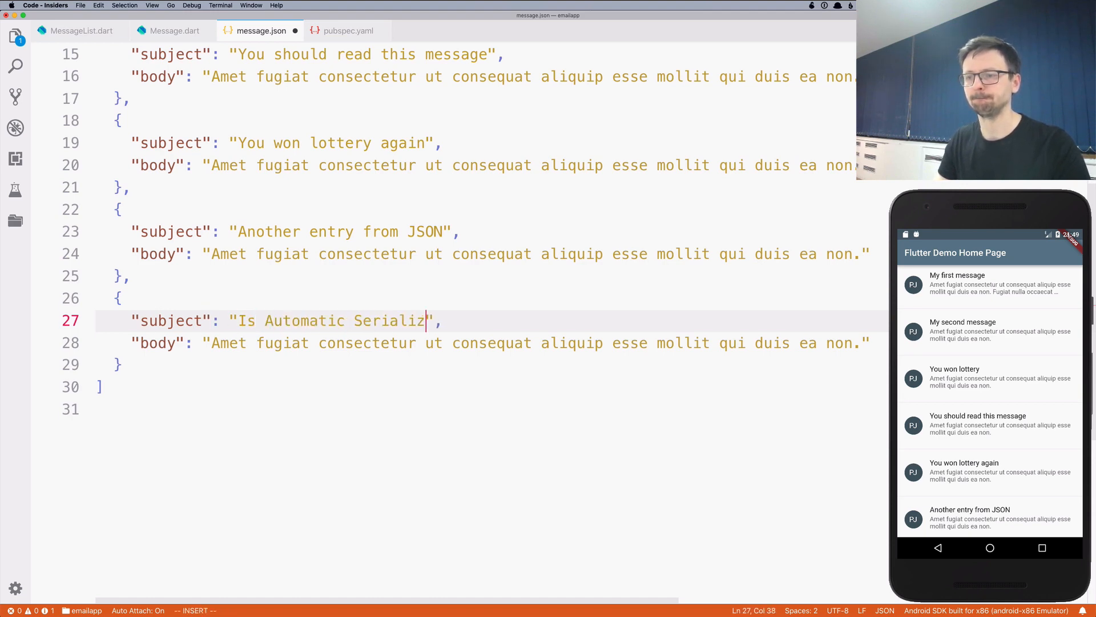
type("ation Working?")
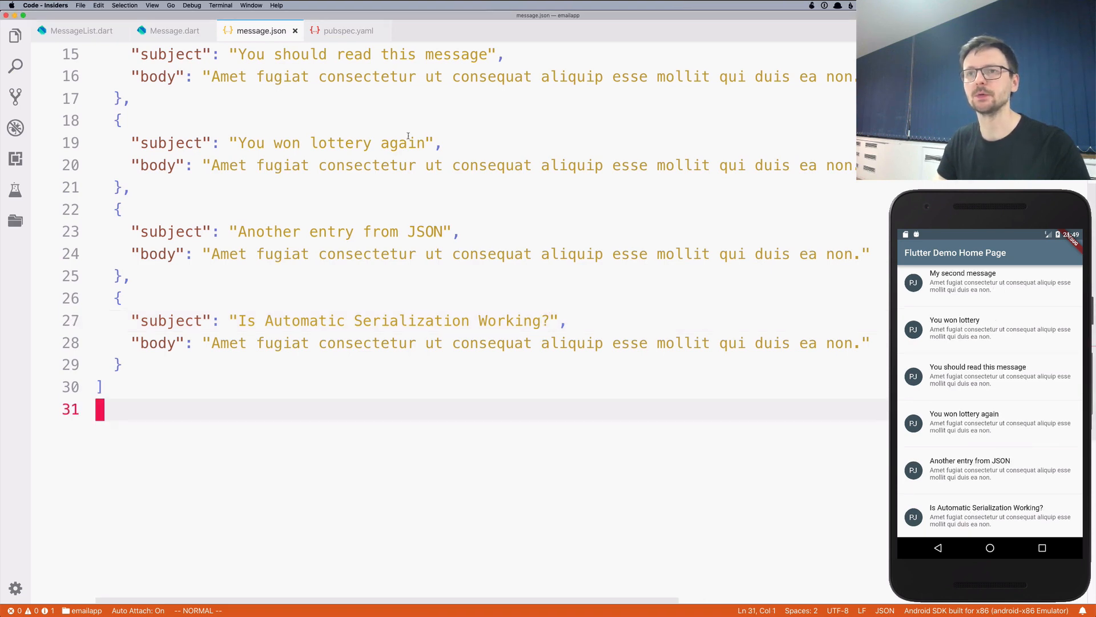
left_click(174, 30)
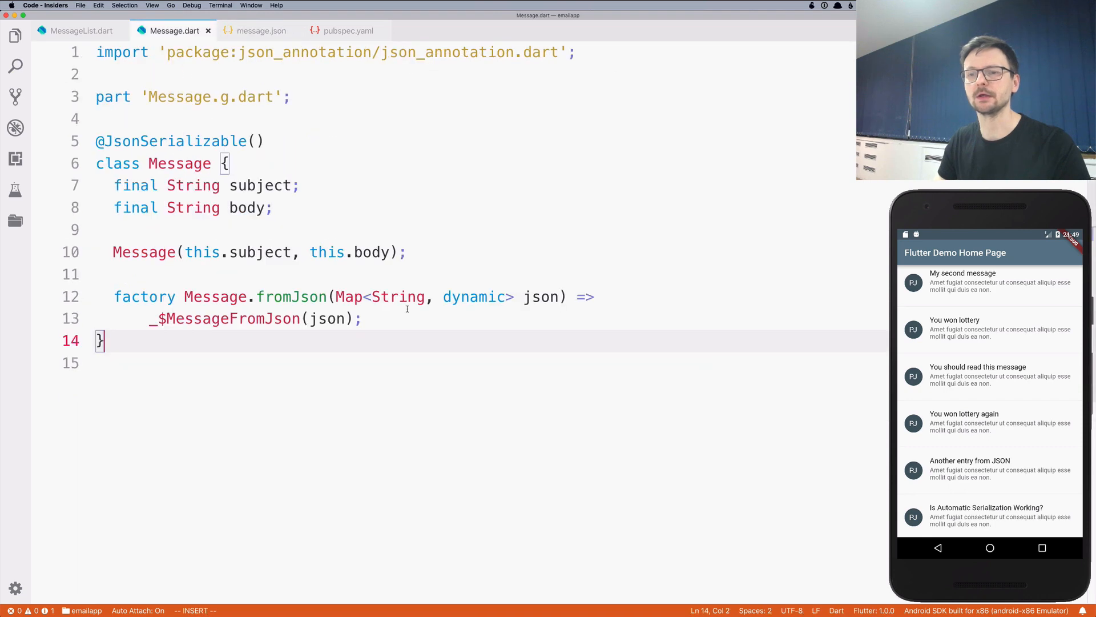